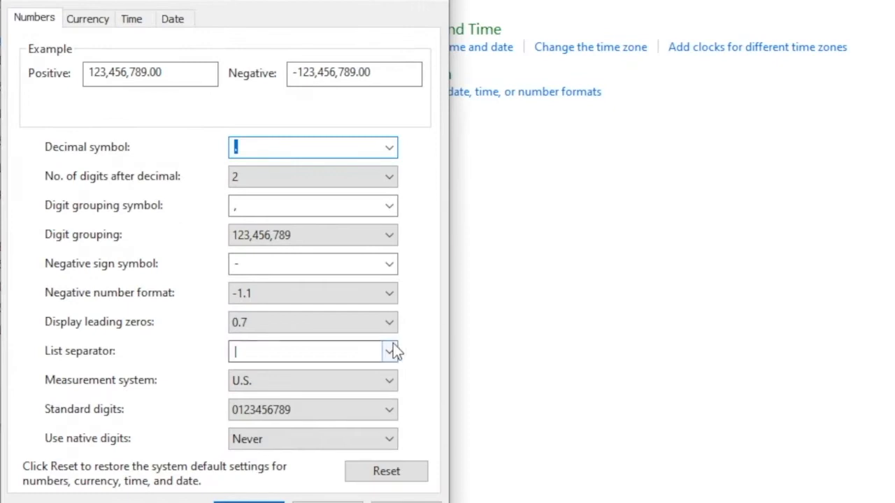
- Reach the Region page under Time & Language and bring up the additional regional settings dialog
click(390, 353)
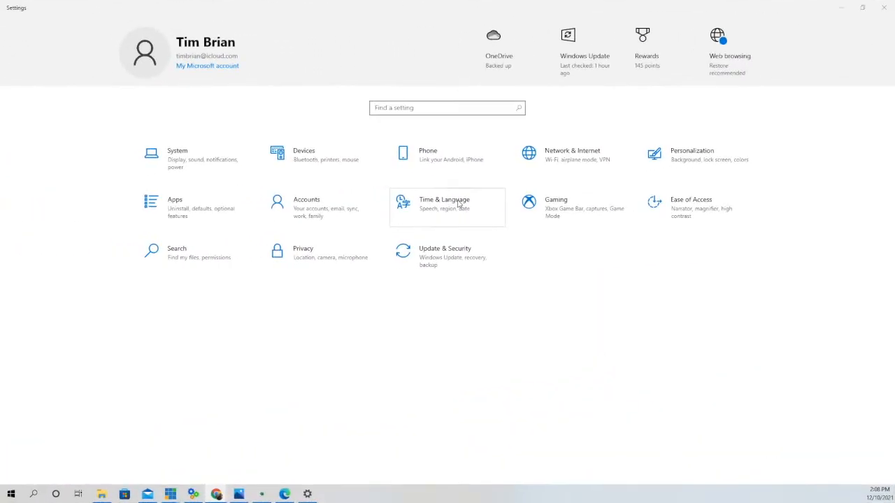
click(445, 203)
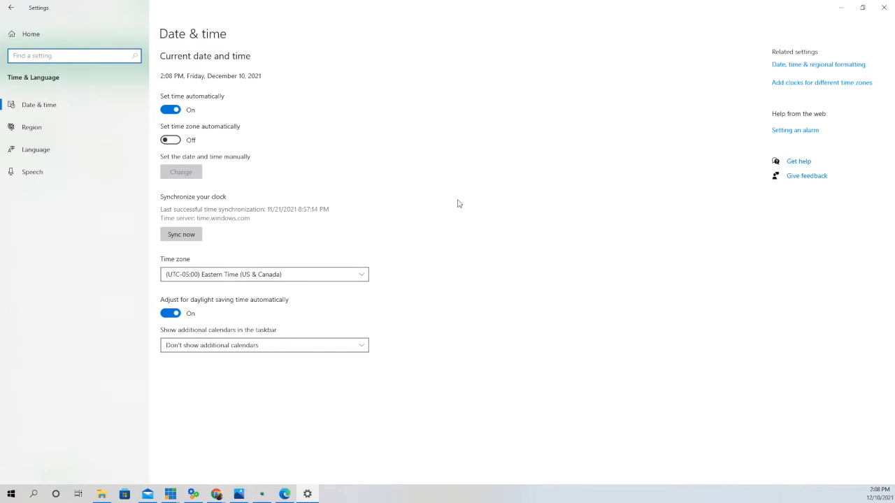
mouse_move(455, 206)
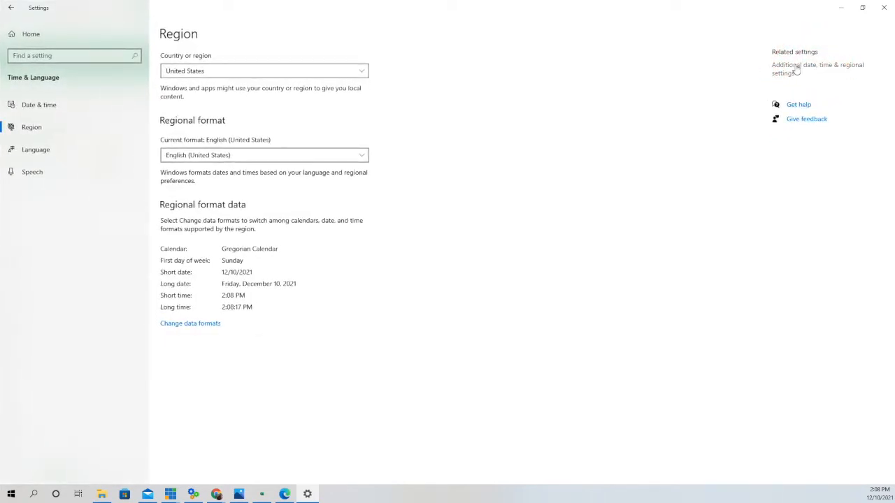
click(817, 69)
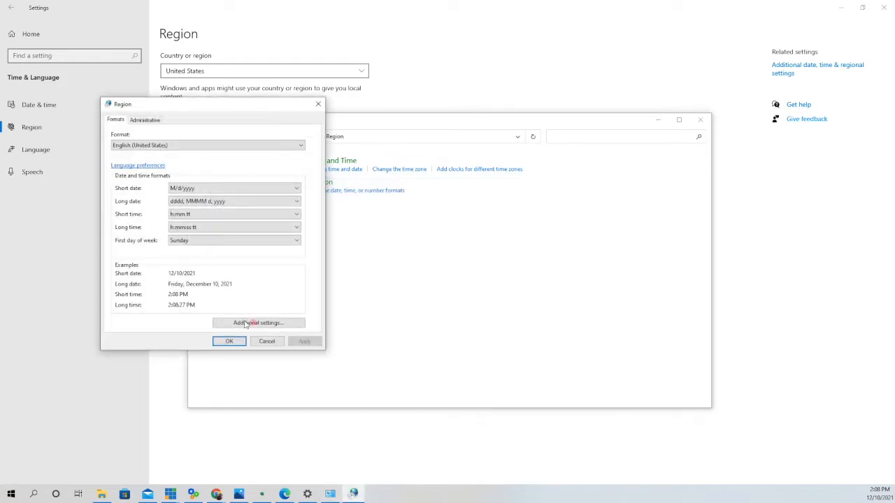
- Set the list separator to the pipe character | in Additional settings and apply it
click(258, 321)
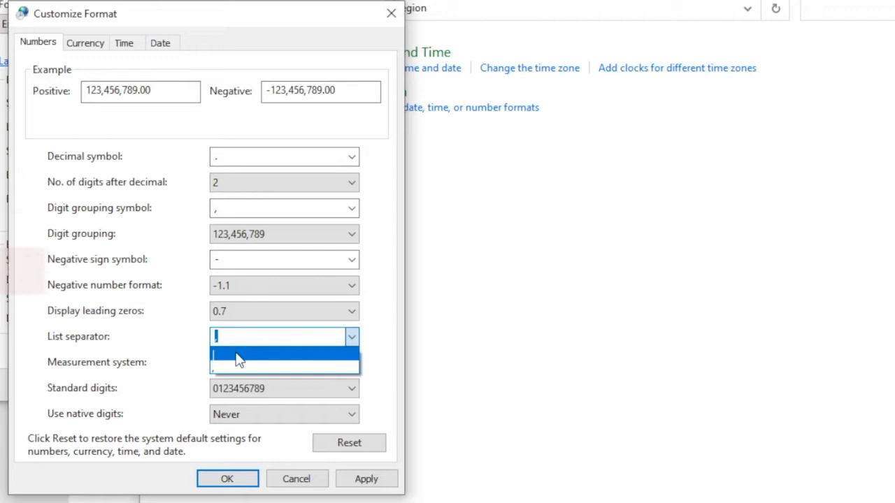
click(285, 361)
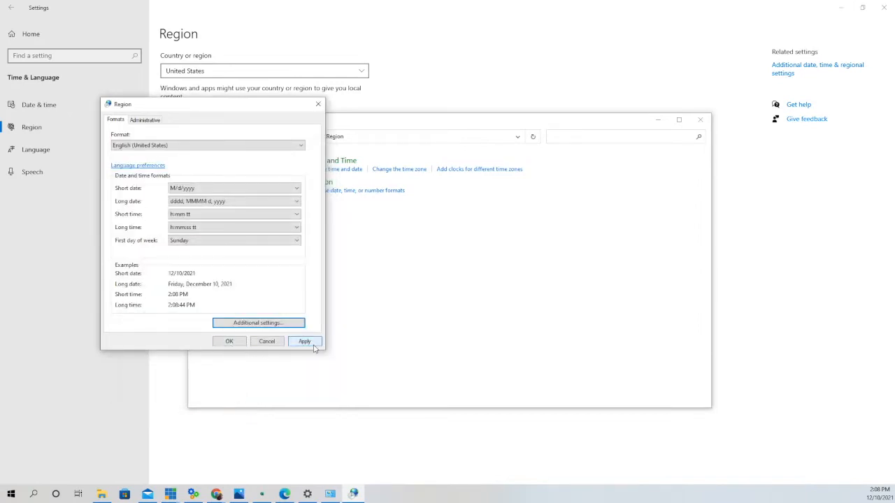
click(305, 341)
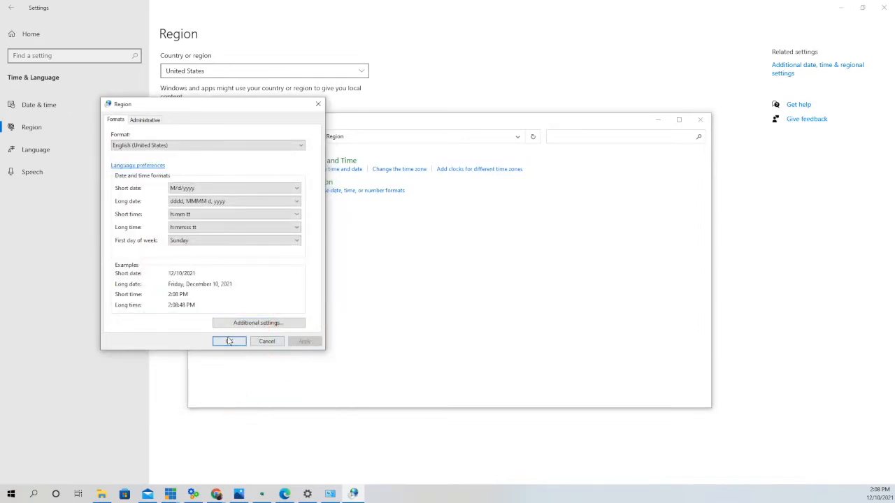
click(229, 341)
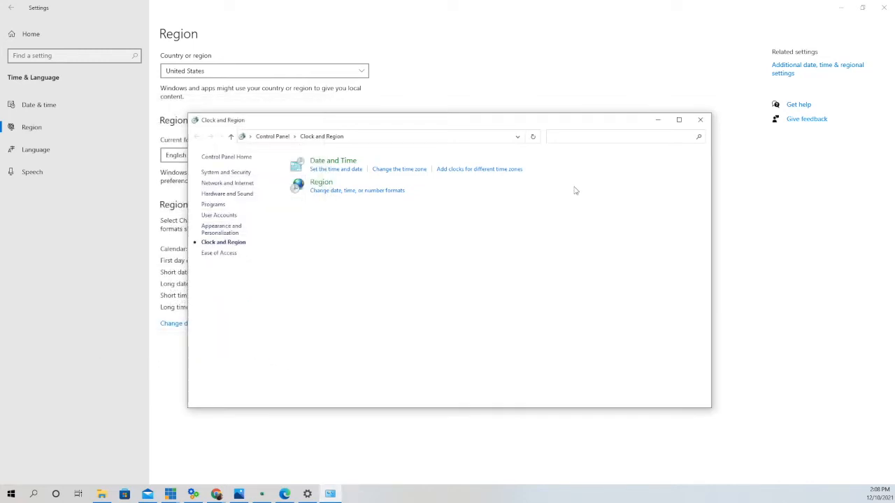
- Save the workbook as CSV (Comma delimited) 'Test for UTC', replacing the existing file
click(699, 121)
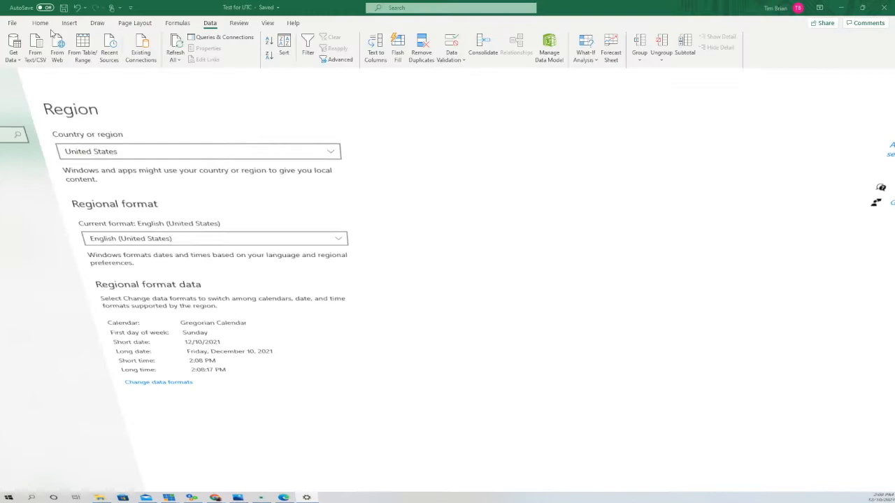
click(11, 23)
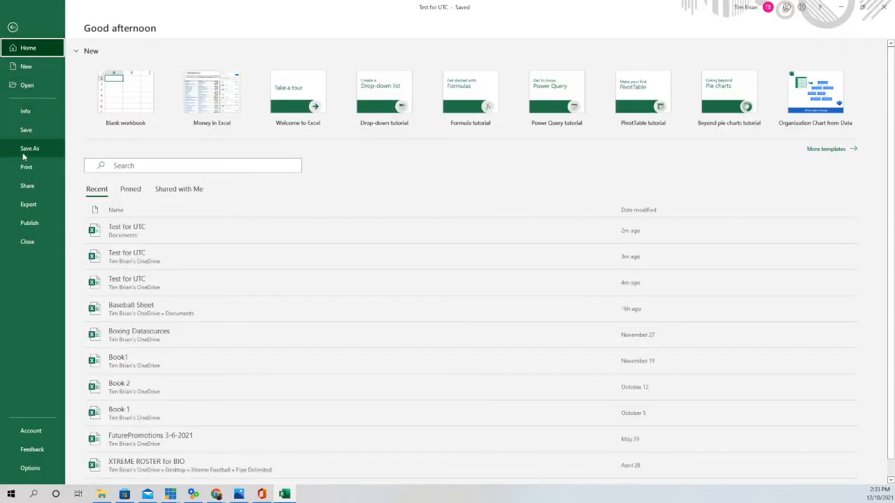
click(29, 148)
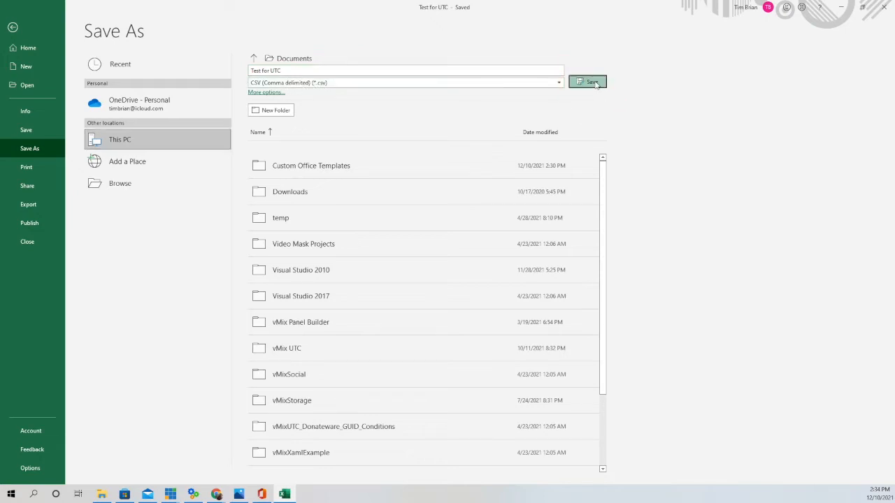
click(590, 81)
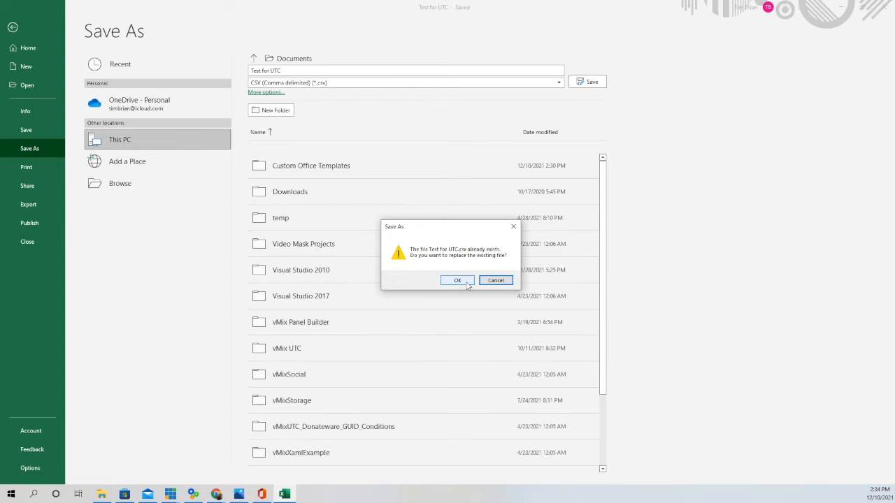
click(458, 280)
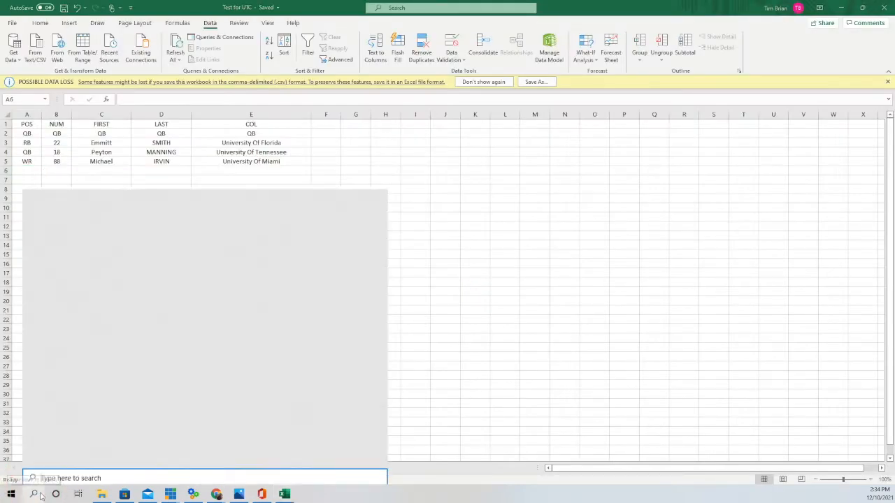
- Launch Notepad and select the Test for UTC file from Documents to view the export
text(notepad)
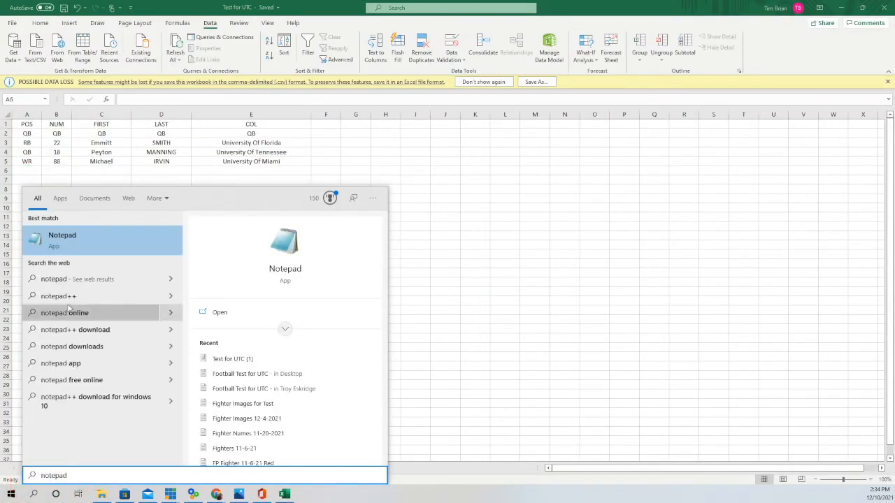
click(62, 239)
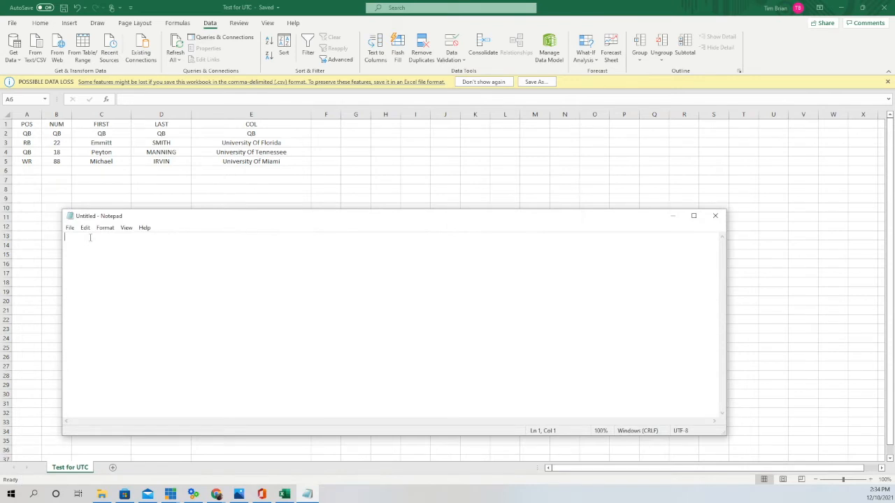
click(70, 228)
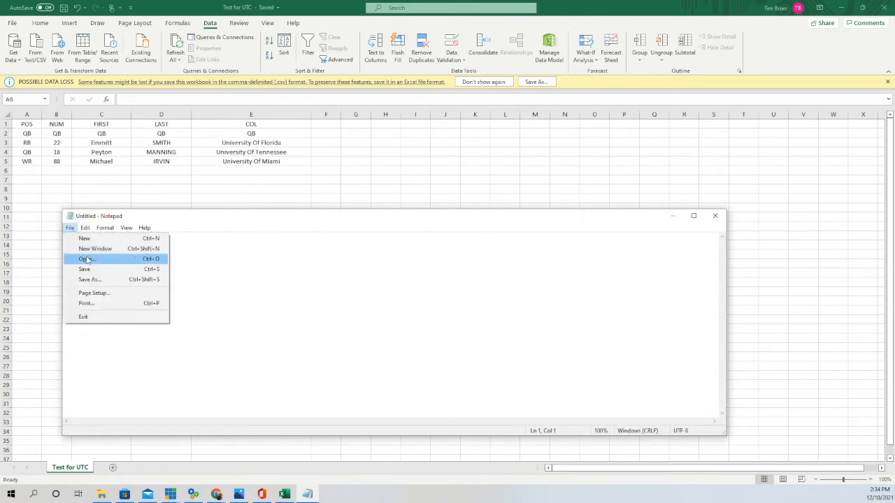
click(86, 259)
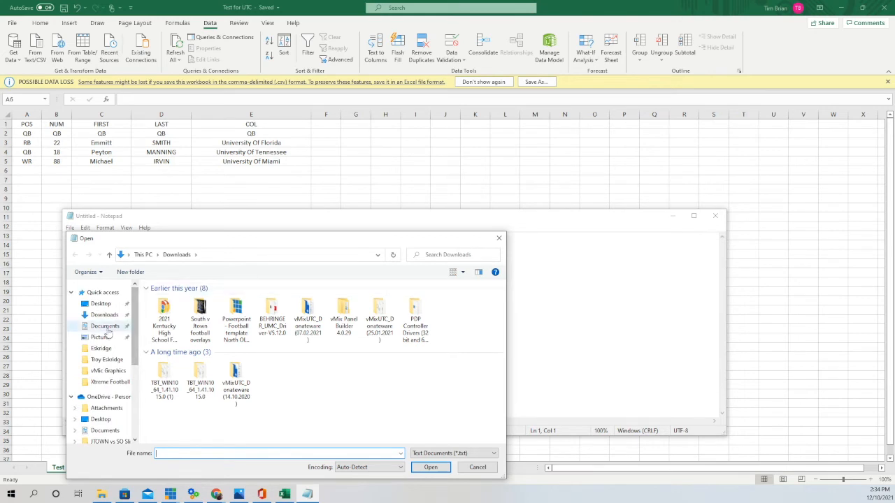
click(105, 326)
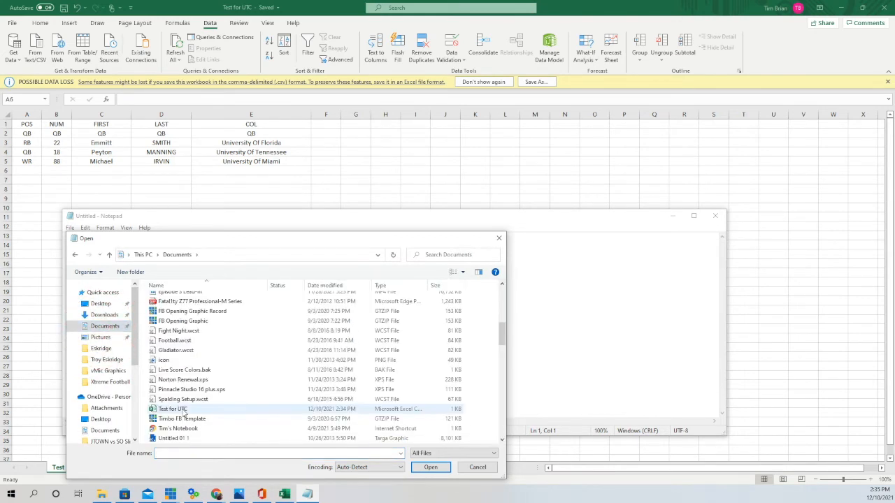
click(431, 467)
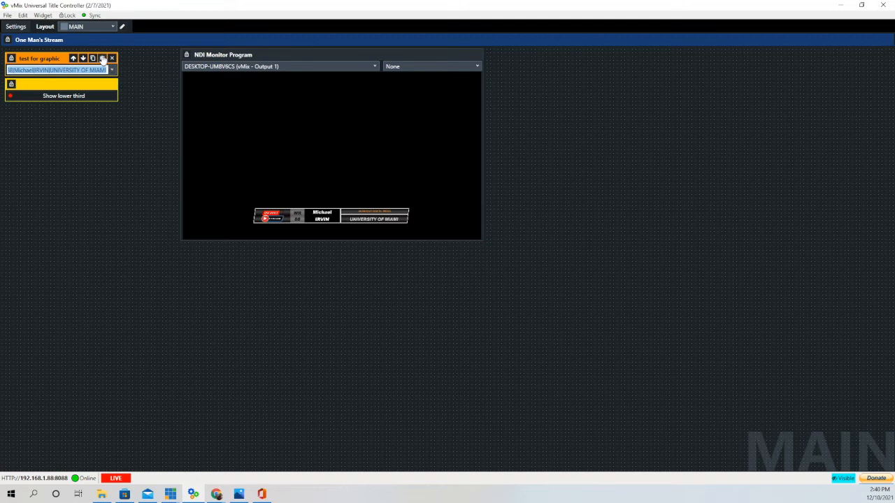
mouse_move(103, 59)
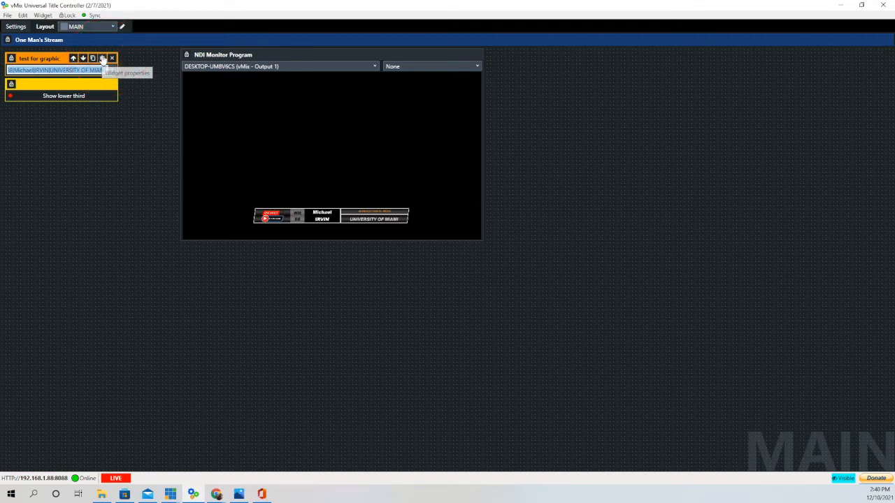
- Load the list widget's items from the Test for UTC PDD file in Documents and confirm the properties
click(102, 59)
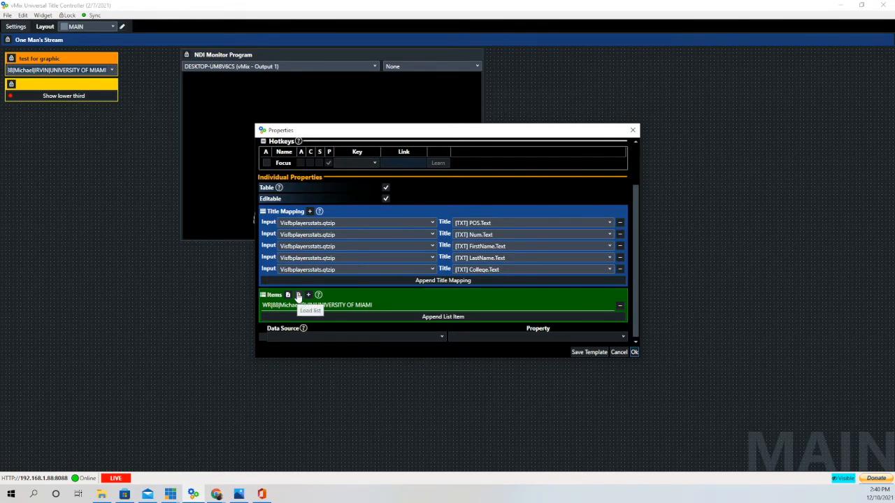
click(288, 294)
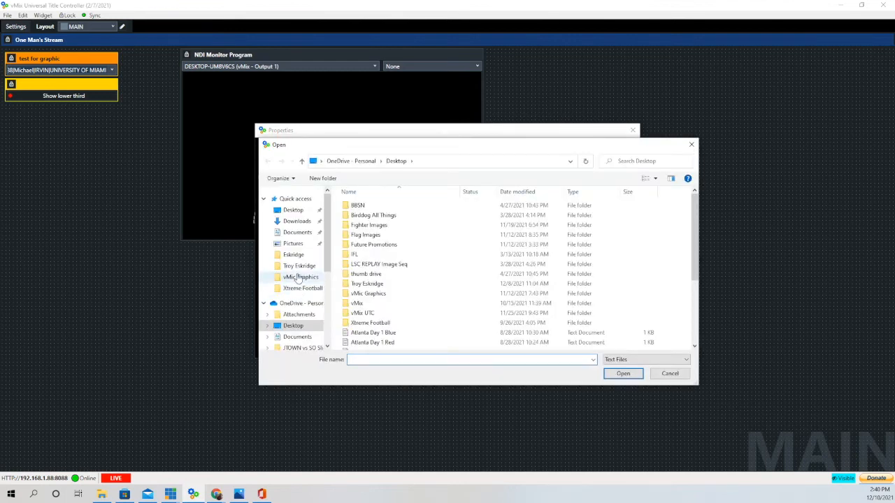
click(296, 232)
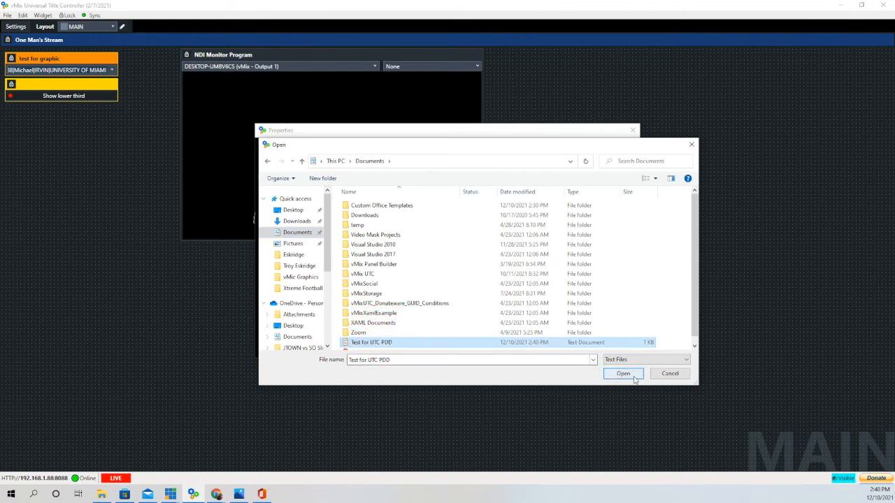
click(622, 373)
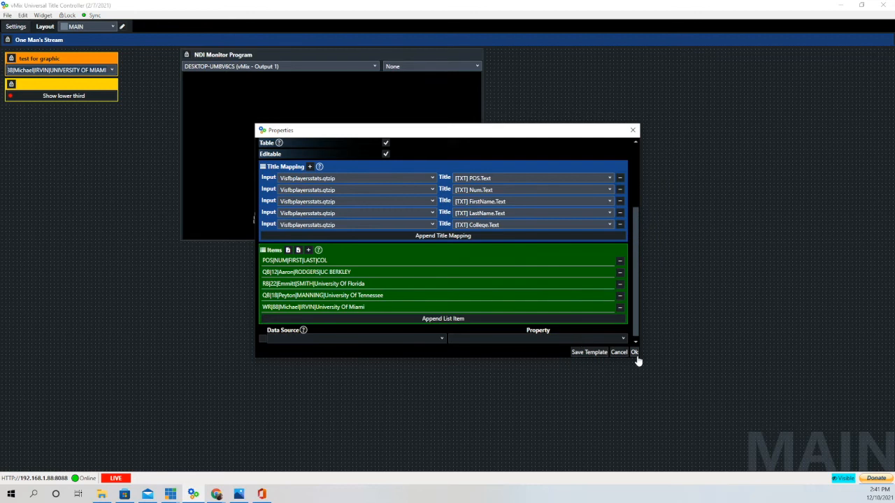
click(634, 353)
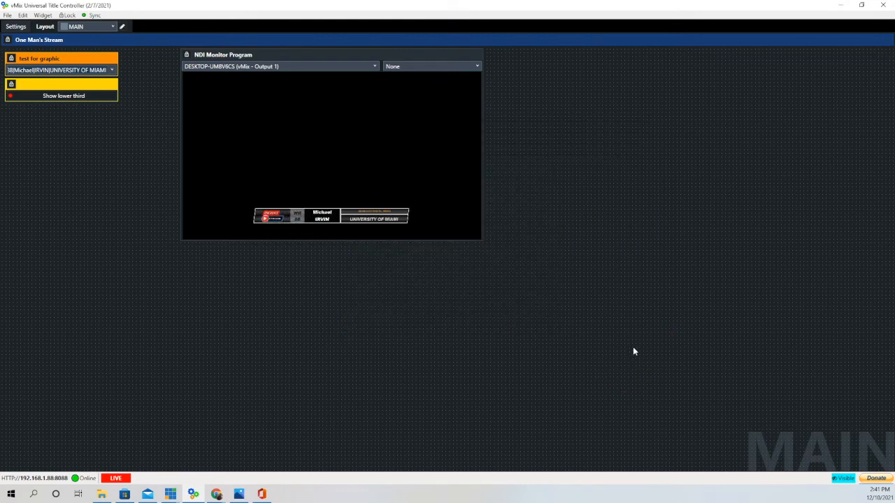
- Switch the lower third through Aaron RODGERS and Emmitt SMITH to Peyton MANNING
click(112, 70)
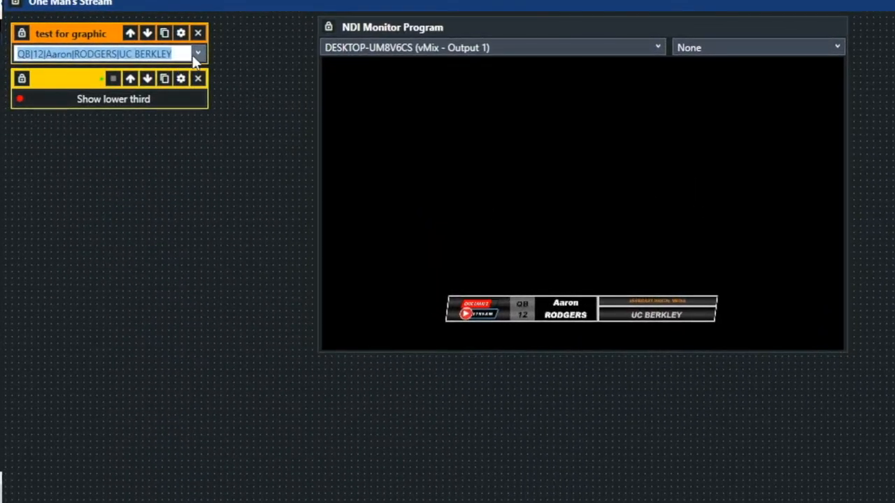
click(198, 53)
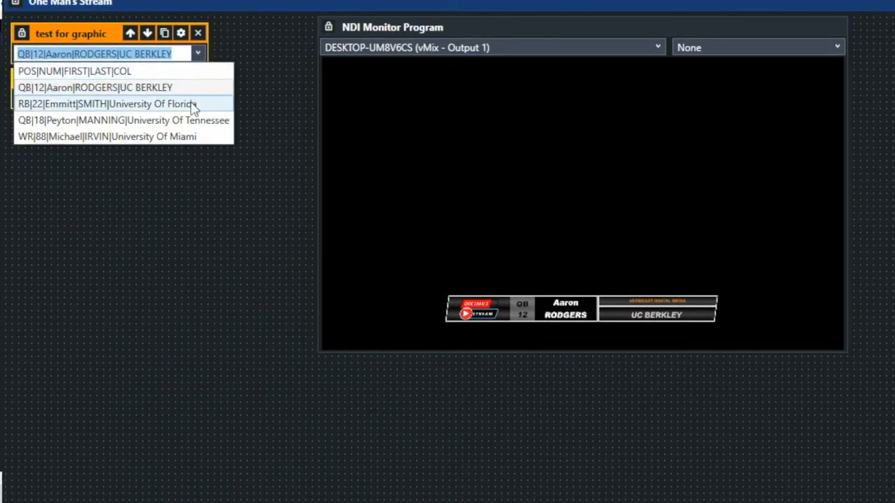
click(106, 103)
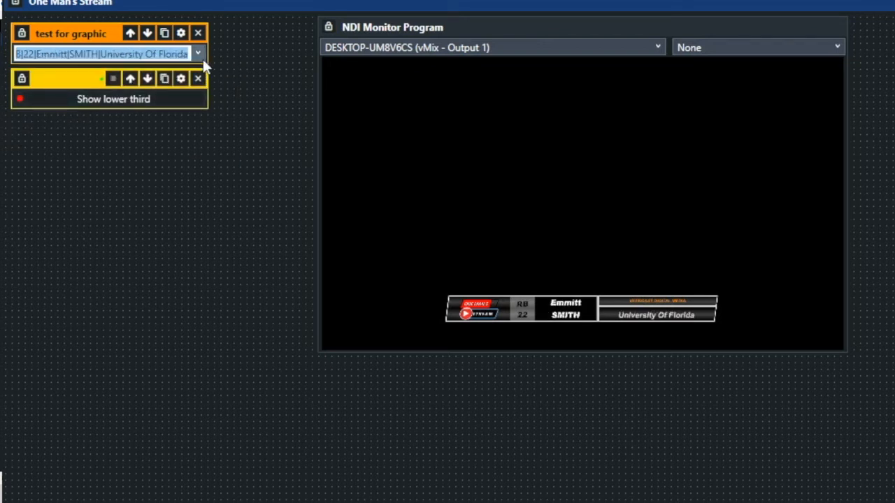
click(199, 54)
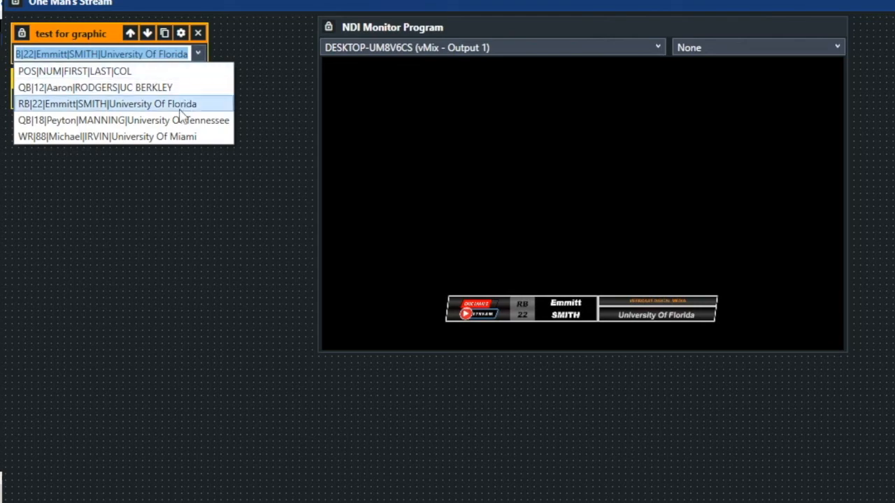
click(126, 121)
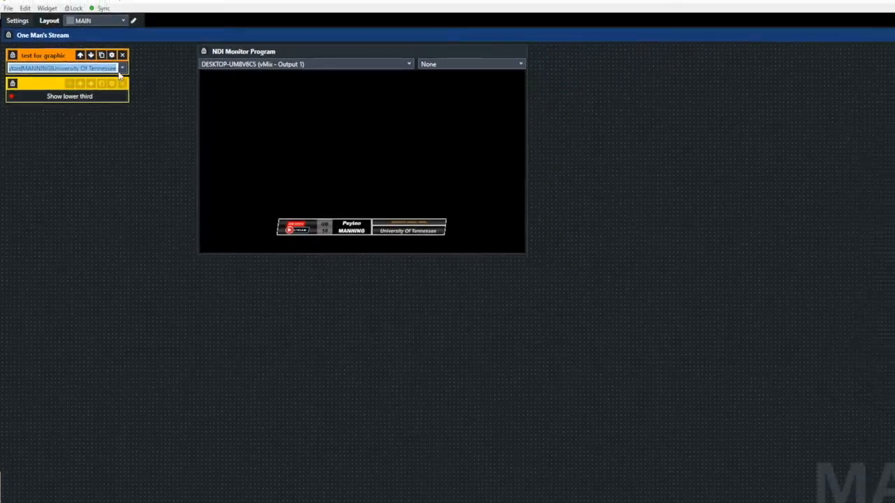